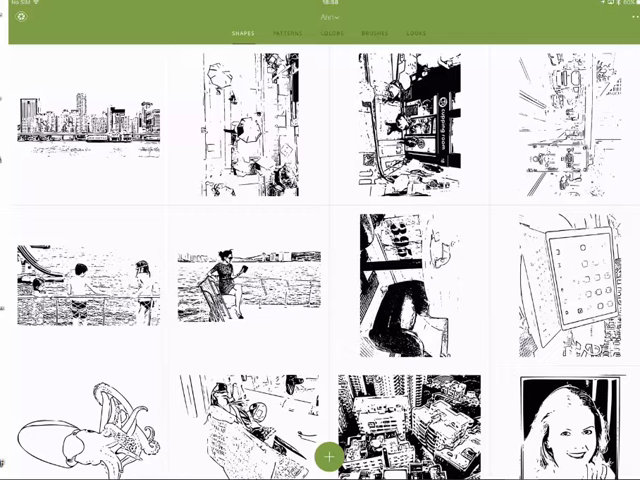
# Start a new capture and pick the boat photo from the camera roll instead of the camera.
pyautogui.click(328, 452)
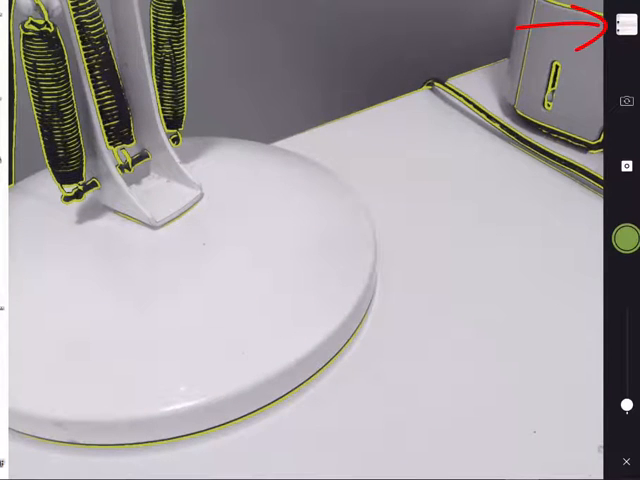
pyautogui.click(620, 20)
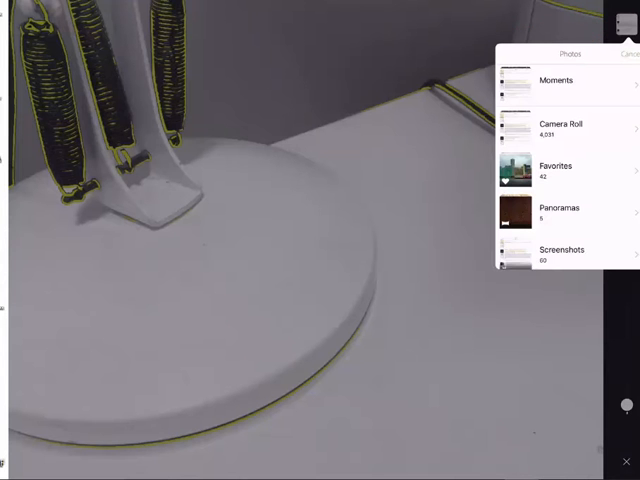
pyautogui.click(556, 166)
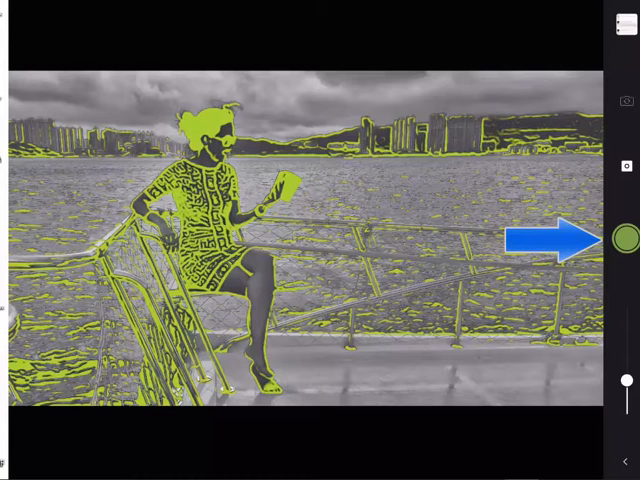
# Capture the outlined photo as a black-and-white sketch and try different line cleanup options.
pyautogui.click(618, 232)
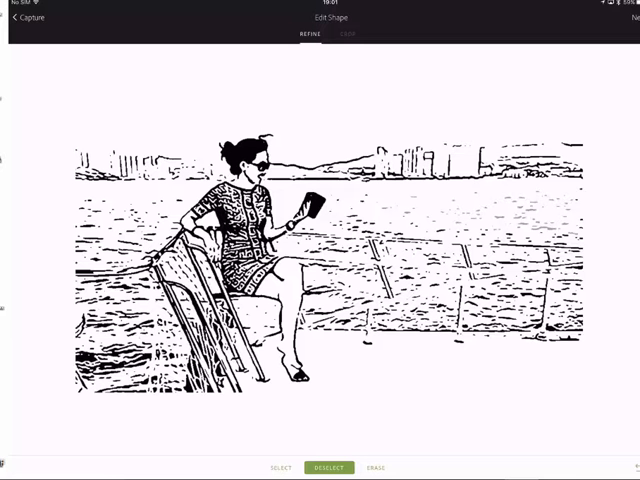
pyautogui.click(280, 468)
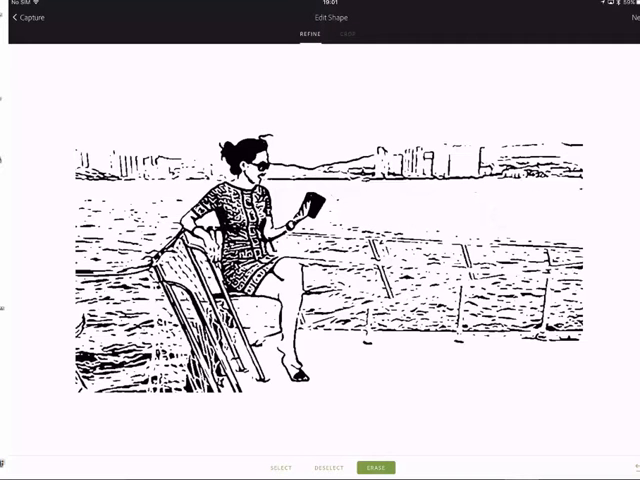
pyautogui.click(284, 468)
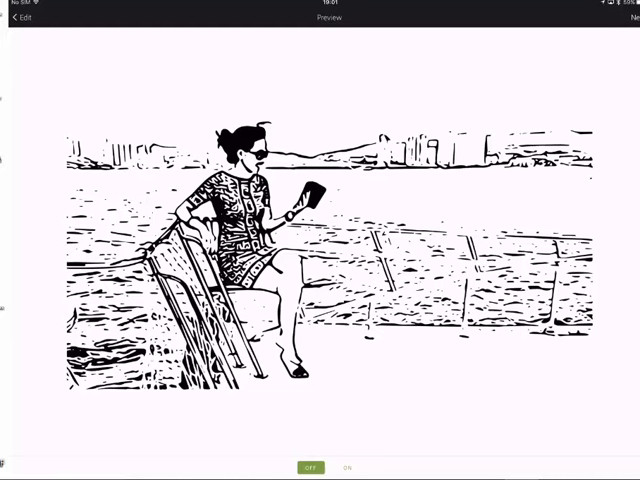
# Adjust the sketch smoothing in Preview and save the finished shape.
pyautogui.click(348, 468)
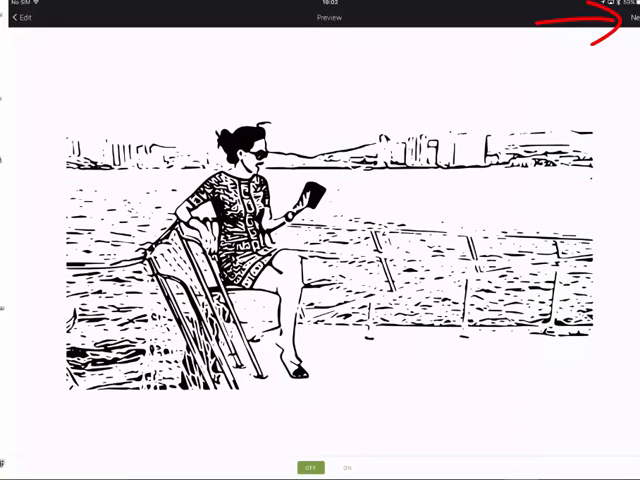
pyautogui.click(628, 18)
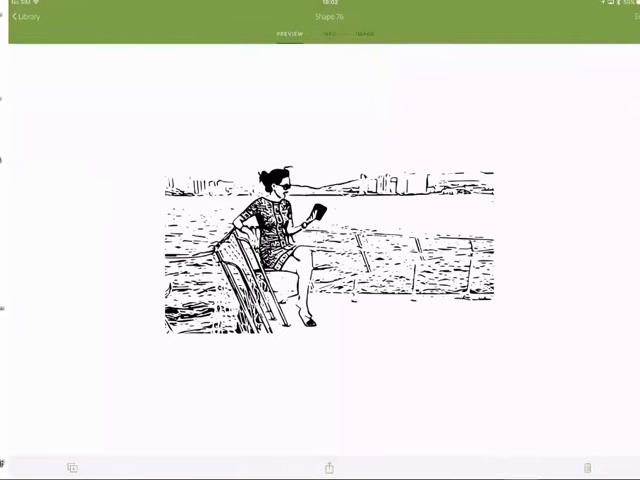
# Share the saved sketch out as an image for loading into iColorama.
pyautogui.click(328, 468)
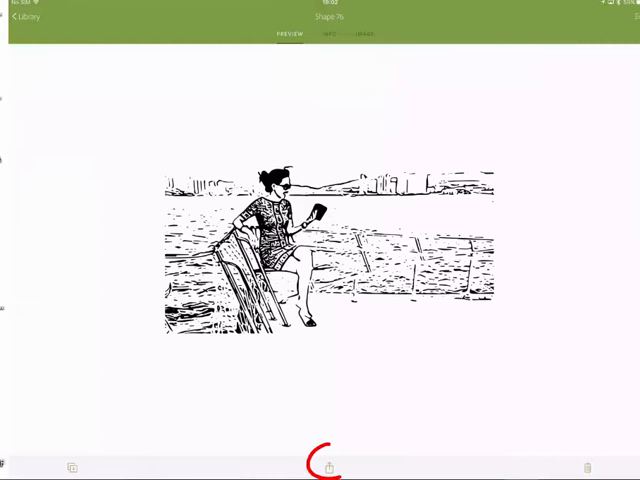
pyautogui.click(328, 468)
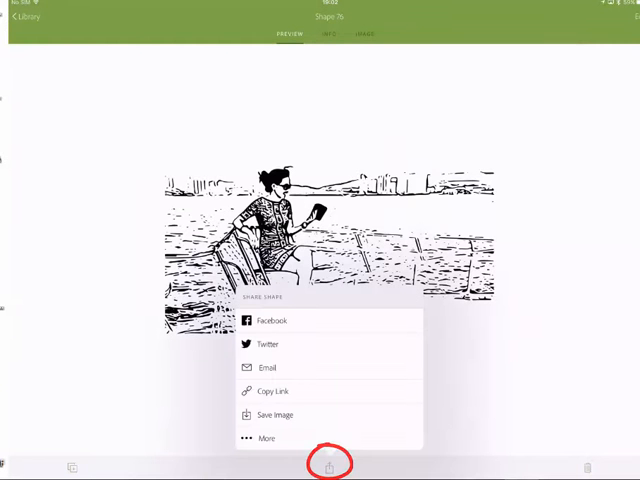
pyautogui.click(276, 416)
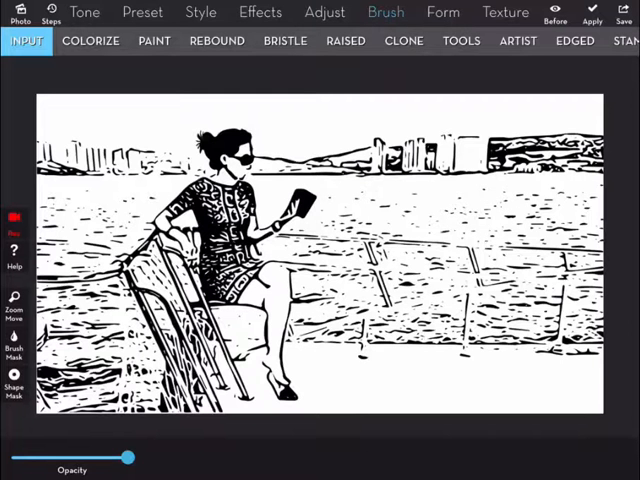
# Repaint the sketch with an Artist pencil-style brush stamp and apply it.
pyautogui.click(516, 40)
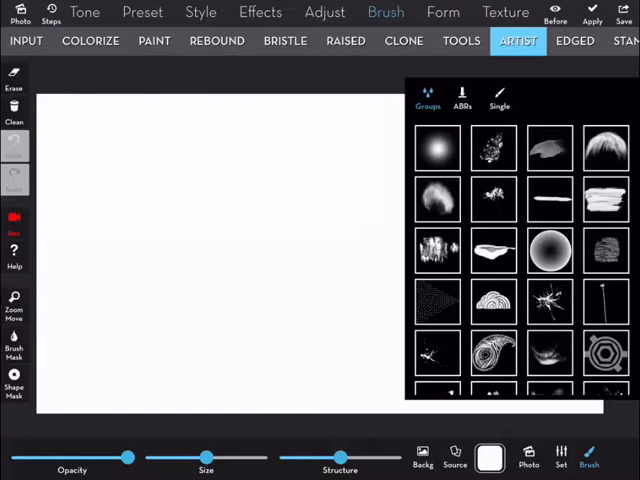
pyautogui.click(604, 198)
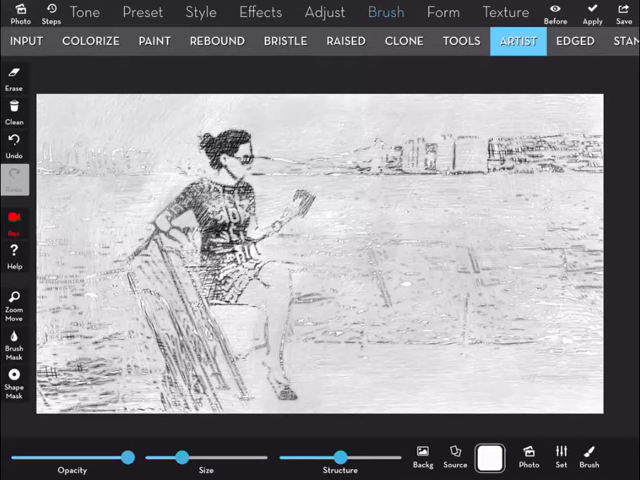
pyautogui.click(26, 40)
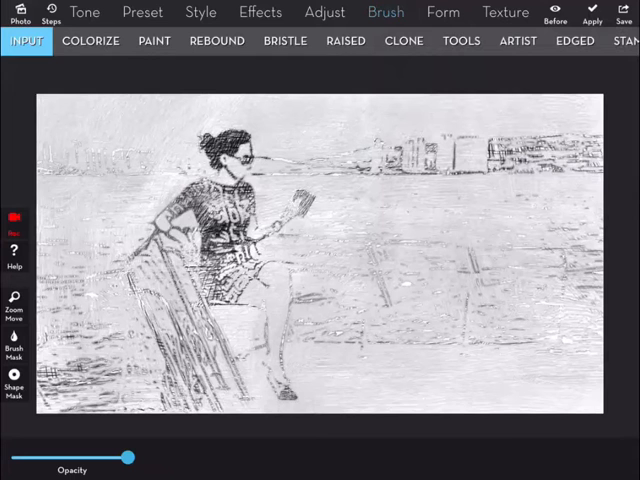
# Clone extra pencil detail onto the woman, apply it, then load the original colour photo.
pyautogui.click(404, 40)
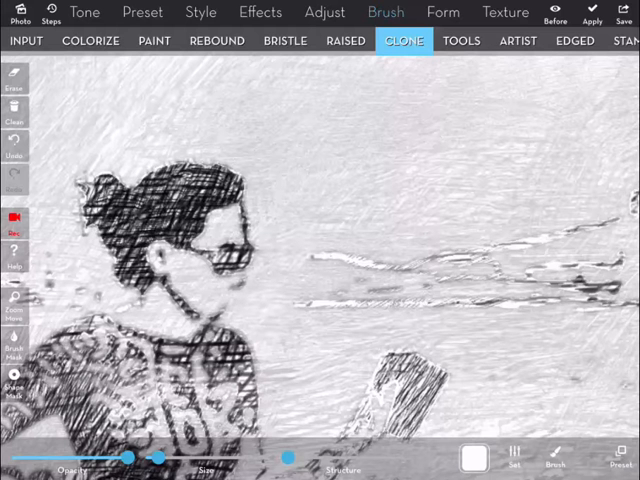
pyautogui.click(12, 298)
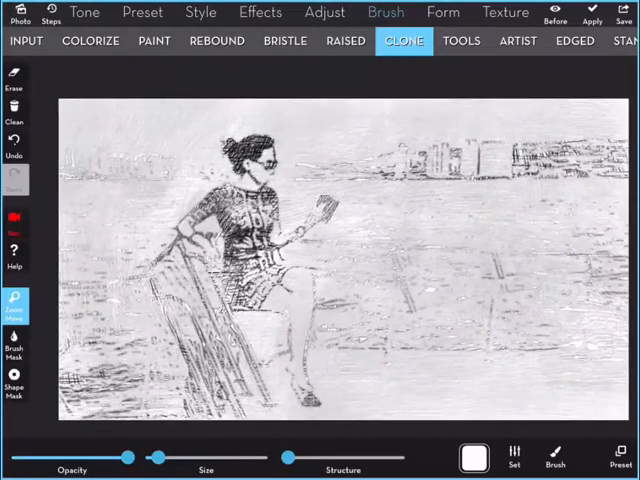
pyautogui.click(26, 40)
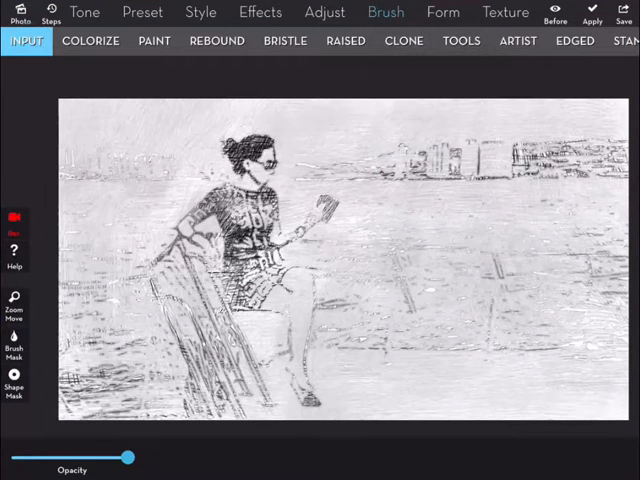
pyautogui.click(24, 40)
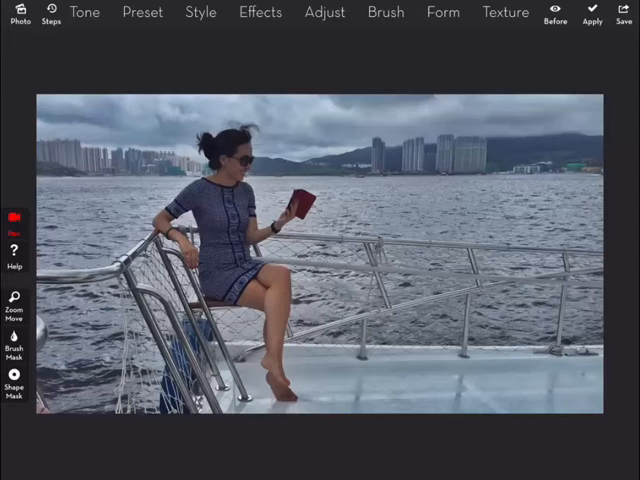
# Apply Style > Simplify to the colour photo with Gamma lowered to about 0.40.
pyautogui.click(200, 12)
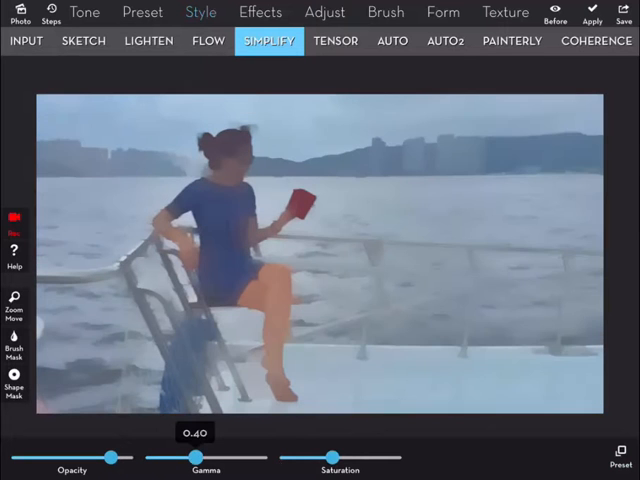
pyautogui.moveTo(196, 456); pyautogui.dragTo(200, 456)
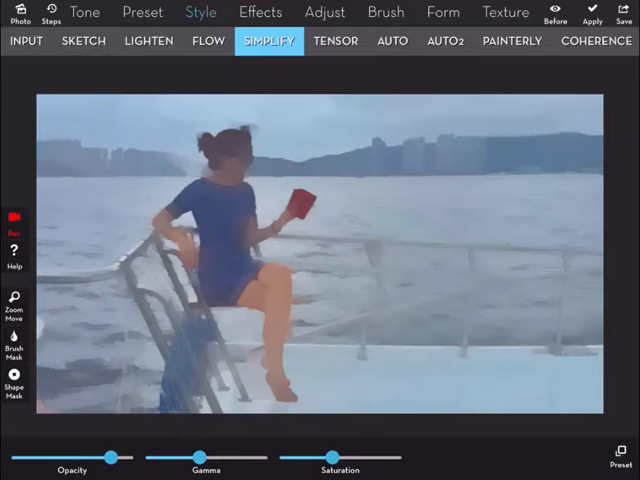
pyautogui.click(624, 12)
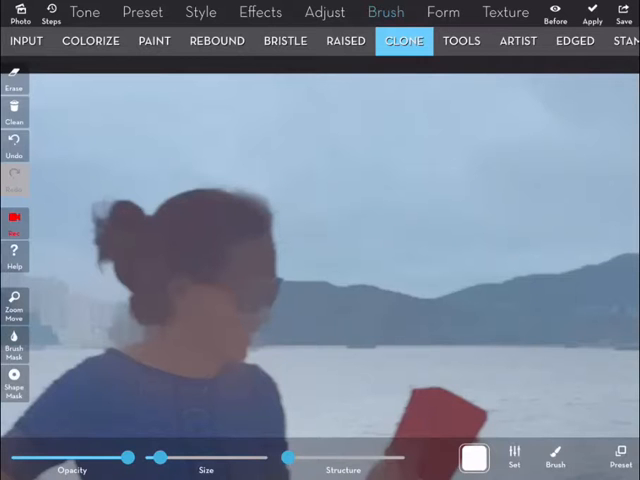
# Bring up the Blend effects over the painterly blue boat photo.
pyautogui.click(14, 78)
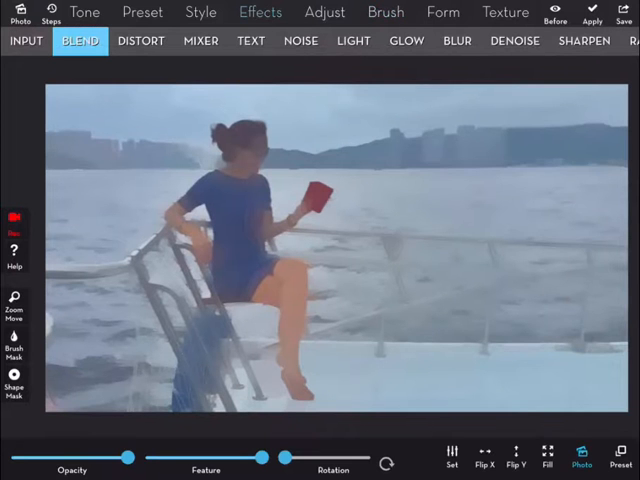
# Pick an Overlay blend preset and commit the sketch-over-photo blend.
pyautogui.click(582, 456)
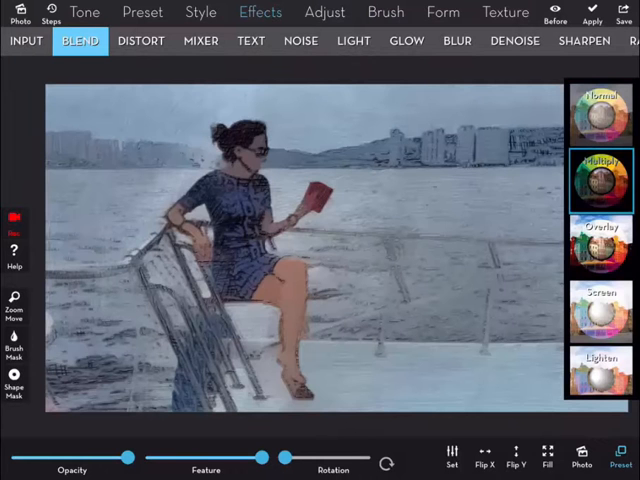
pyautogui.click(598, 256)
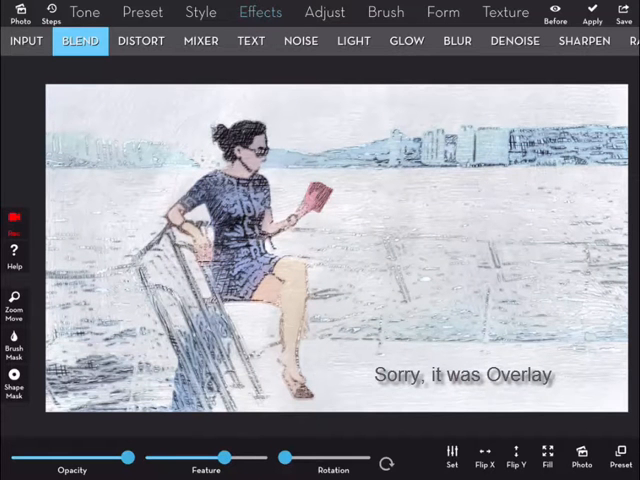
pyautogui.click(26, 40)
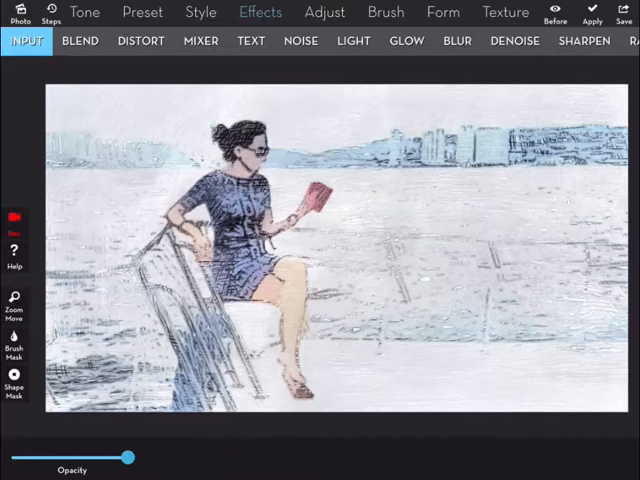
# Try an Adjust preset, then switch to the Tone > Duotone effect for a cool grey look.
pyautogui.click(324, 12)
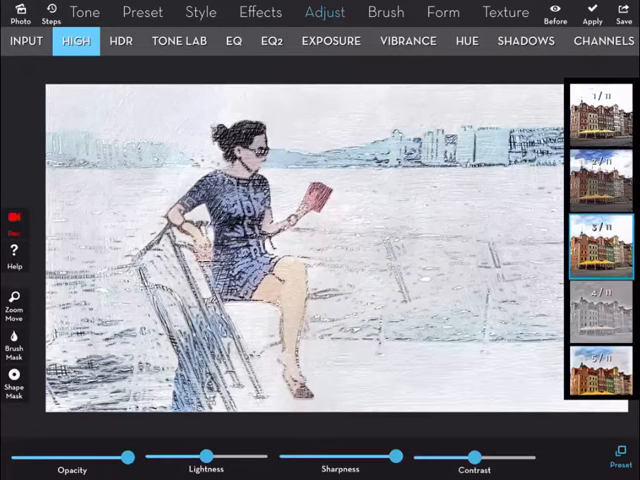
pyautogui.click(604, 244)
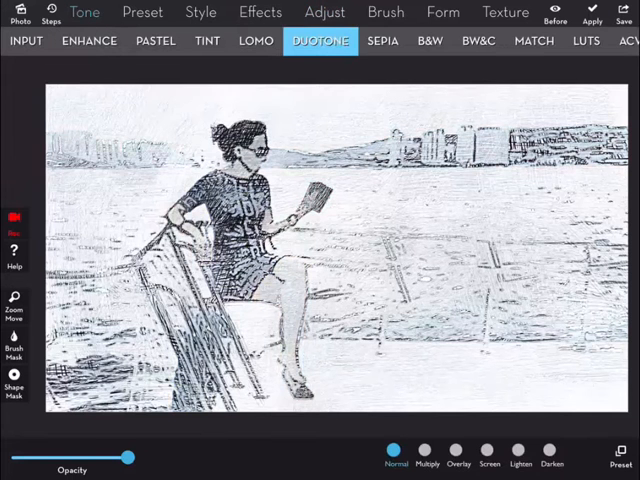
# Preview Lomo, Duotone, BW&C and Pastel tone looks on the sketch, adjusting Pastel's gamma.
pyautogui.click(256, 40)
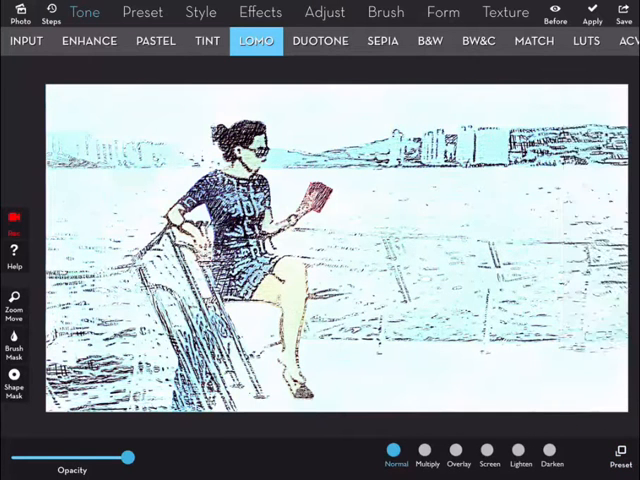
pyautogui.click(320, 40)
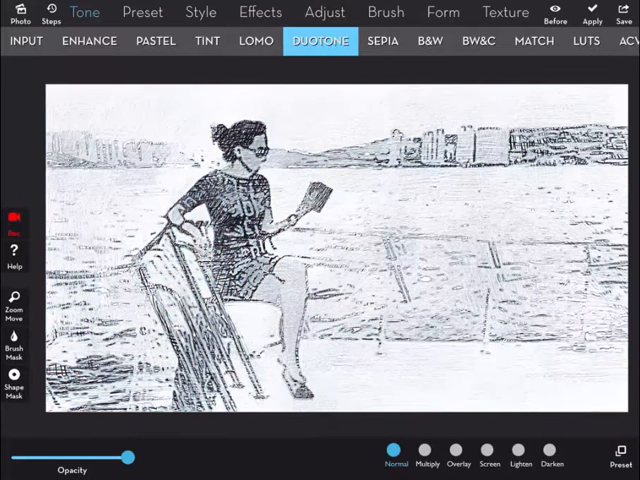
pyautogui.click(476, 40)
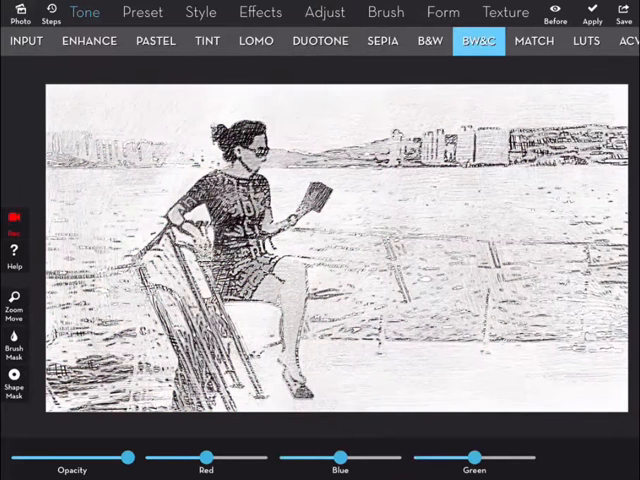
pyautogui.click(156, 40)
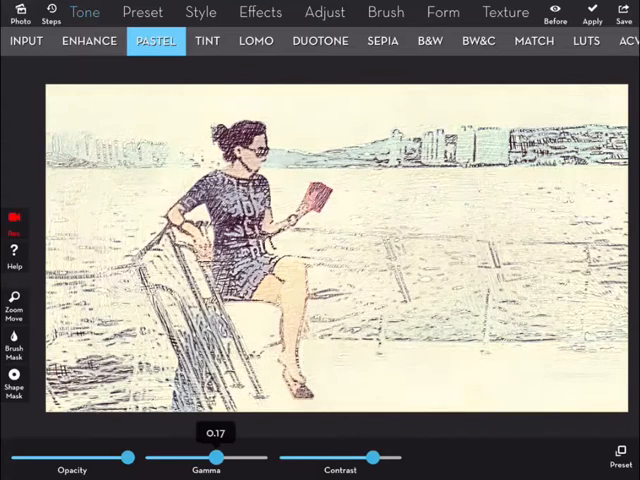
pyautogui.moveTo(204, 456); pyautogui.dragTo(192, 456)
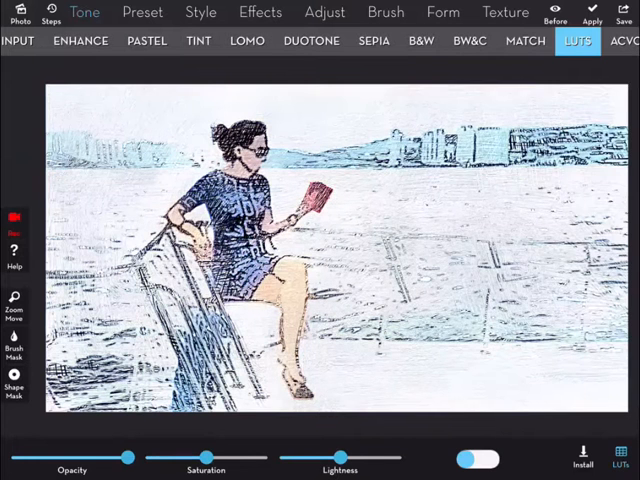
# Grade the sketch with a warm brown pastel lookup table and save the result.
pyautogui.click(578, 40)
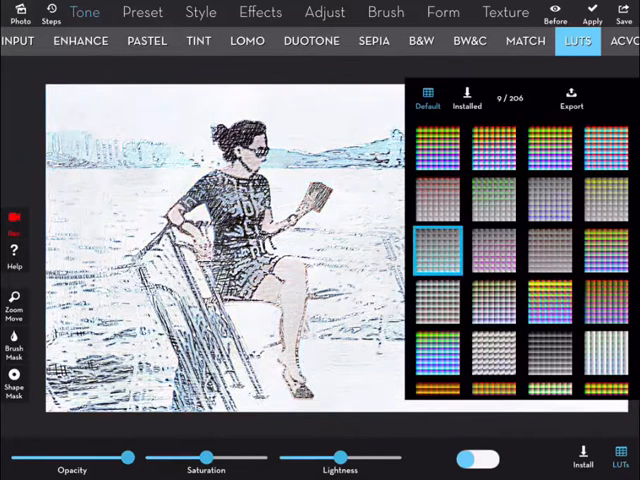
pyautogui.click(564, 298)
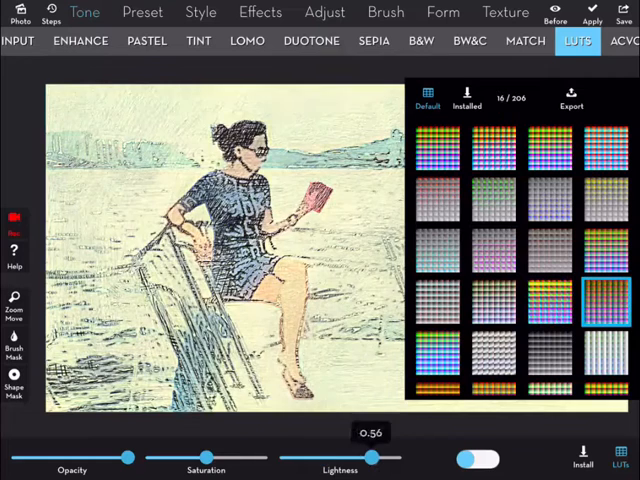
pyautogui.click(552, 352)
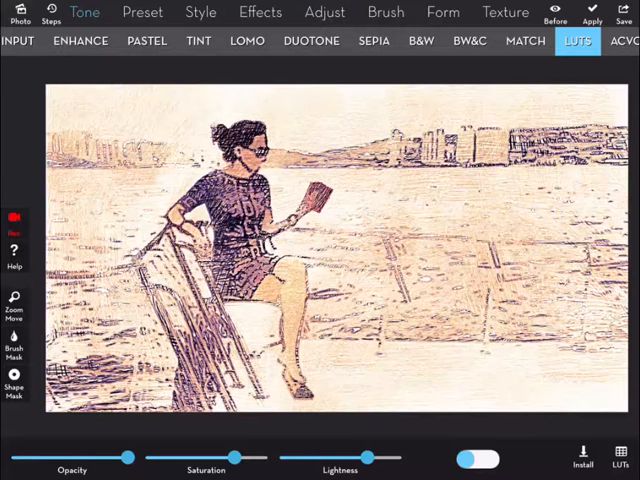
pyautogui.click(620, 14)
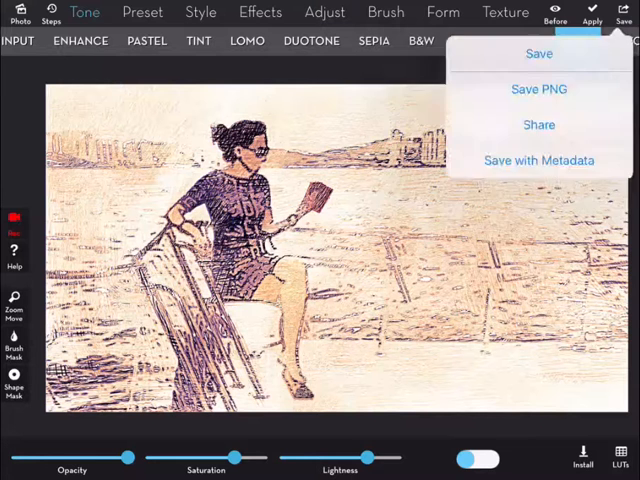
pyautogui.click(260, 12)
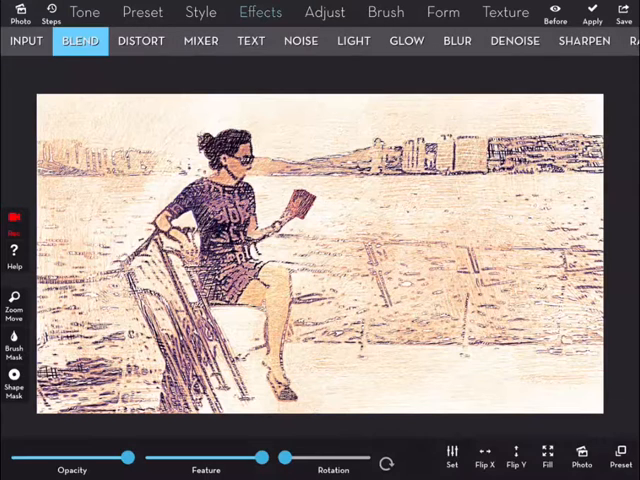
# Blend the blue photo over the brown sketch in Normal mode and start a brush mask.
pyautogui.click(580, 456)
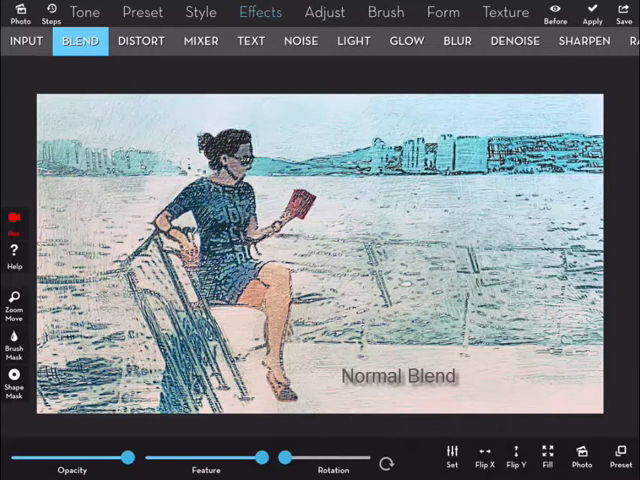
pyautogui.click(12, 344)
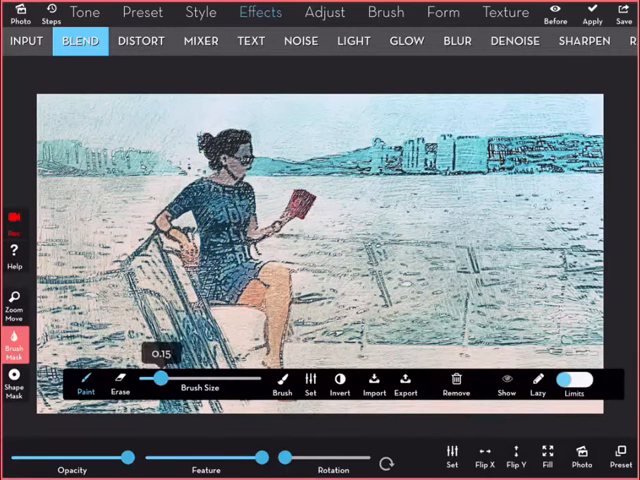
pyautogui.click(282, 384)
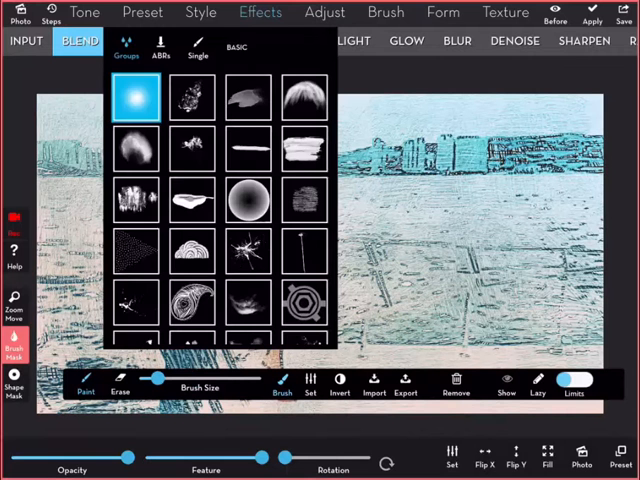
# Choose a masking brush and paint the mask over the deck around the woman's legs.
pyautogui.click(198, 50)
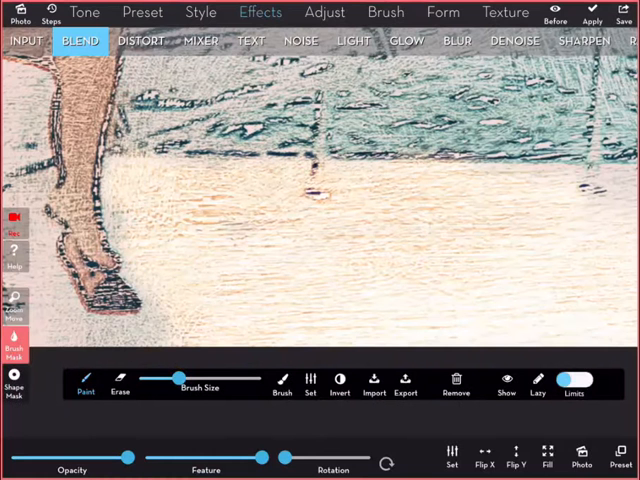
# Paint the mask around the chair legs, switch to Erase, check brush settings, then bring up saving.
pyautogui.moveTo(176, 380); pyautogui.dragTo(152, 380)
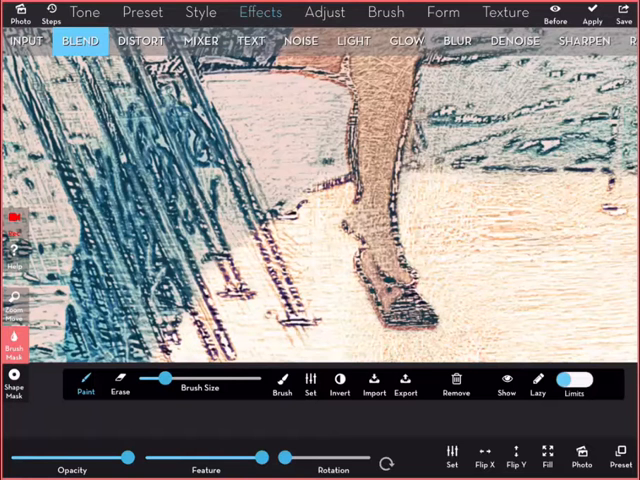
pyautogui.click(106, 390)
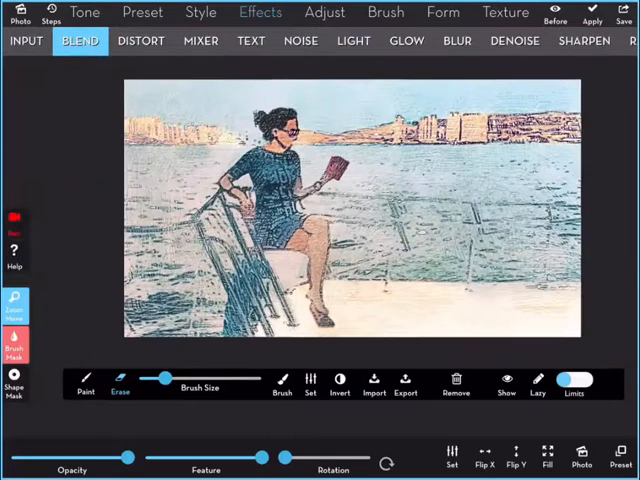
pyautogui.click(308, 384)
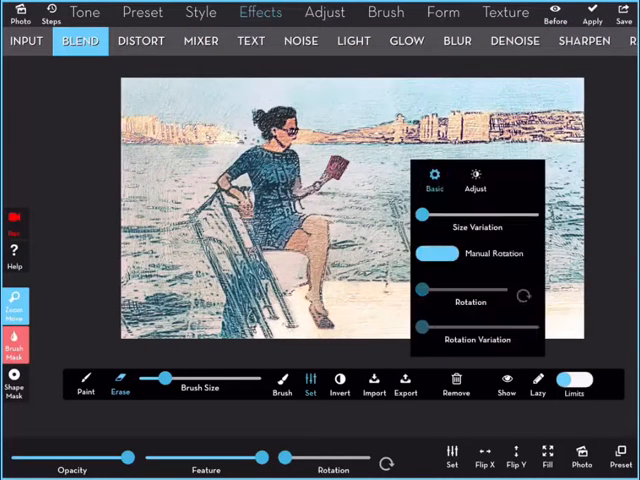
pyautogui.click(476, 180)
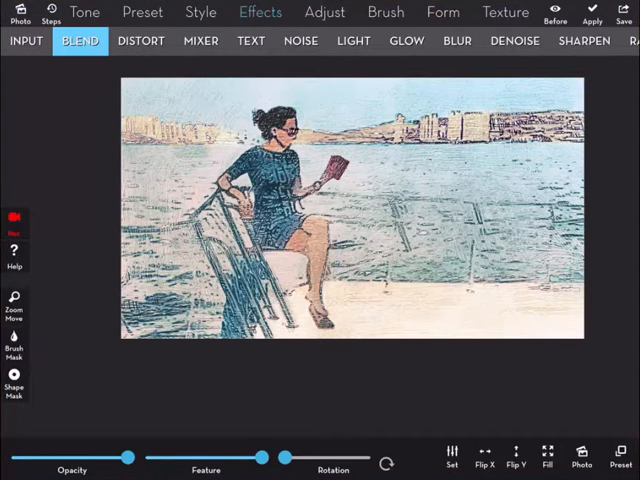
pyautogui.click(624, 12)
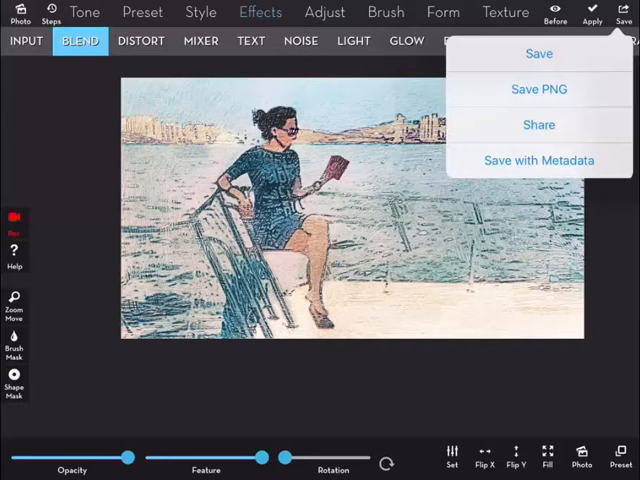